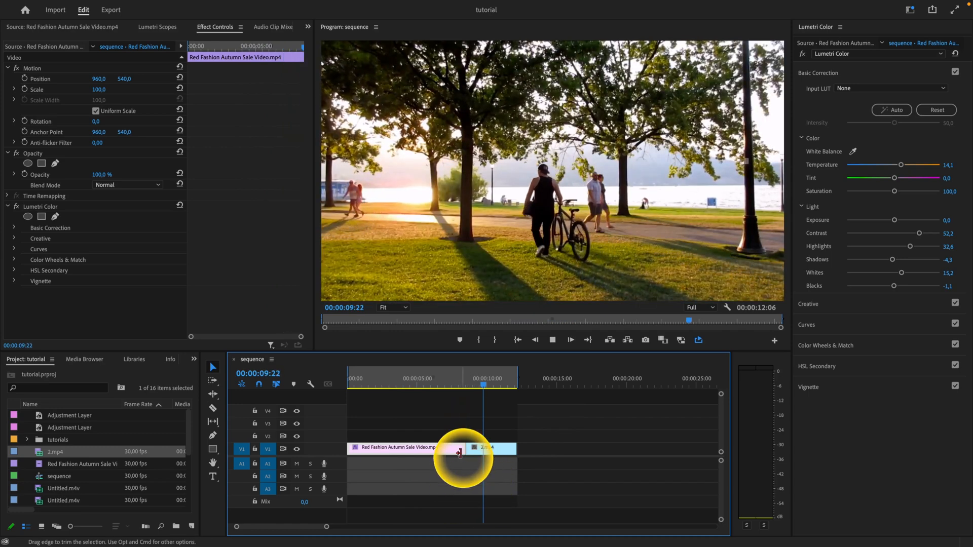
Step: Review the cut on playback, then show the Effects panel from the hidden-panels overflow
key(space)
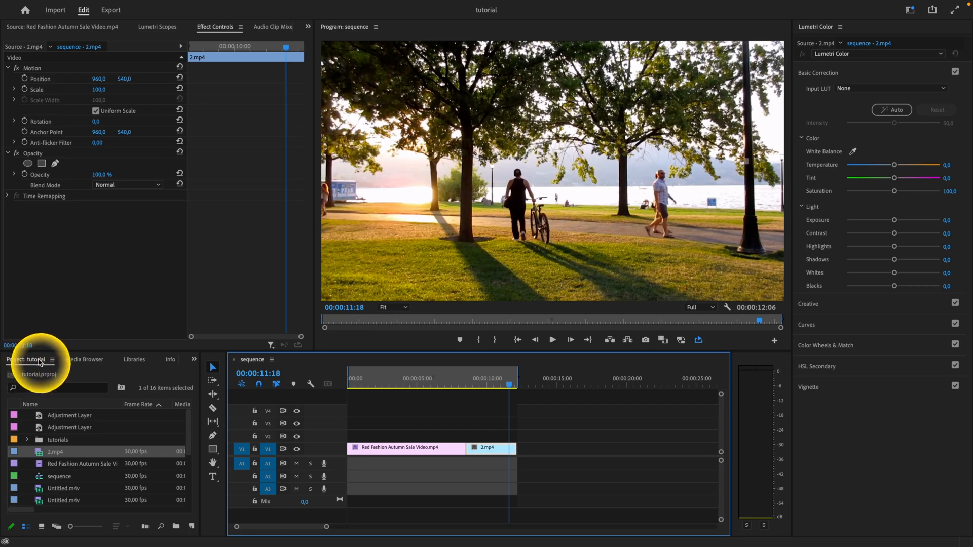
mouse_move(119, 361)
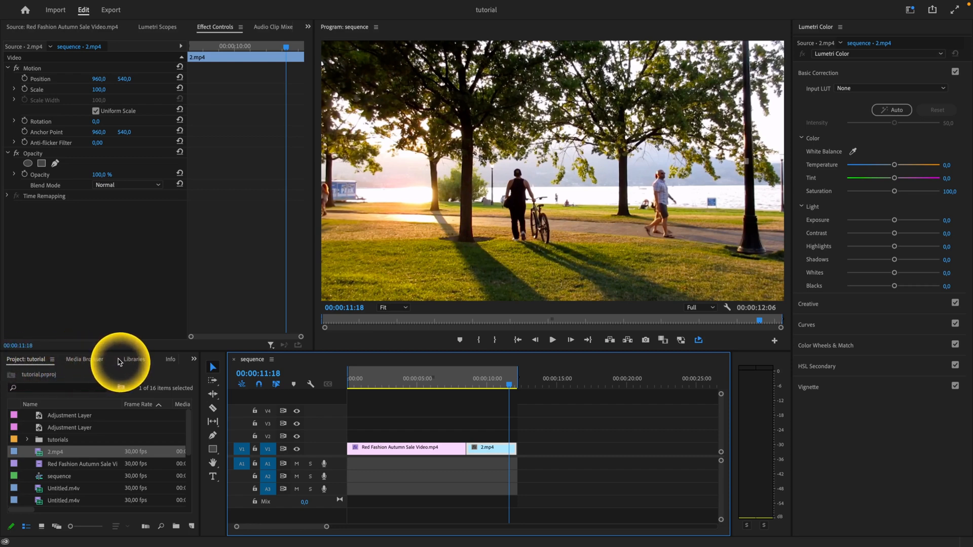
mouse_move(184, 363)
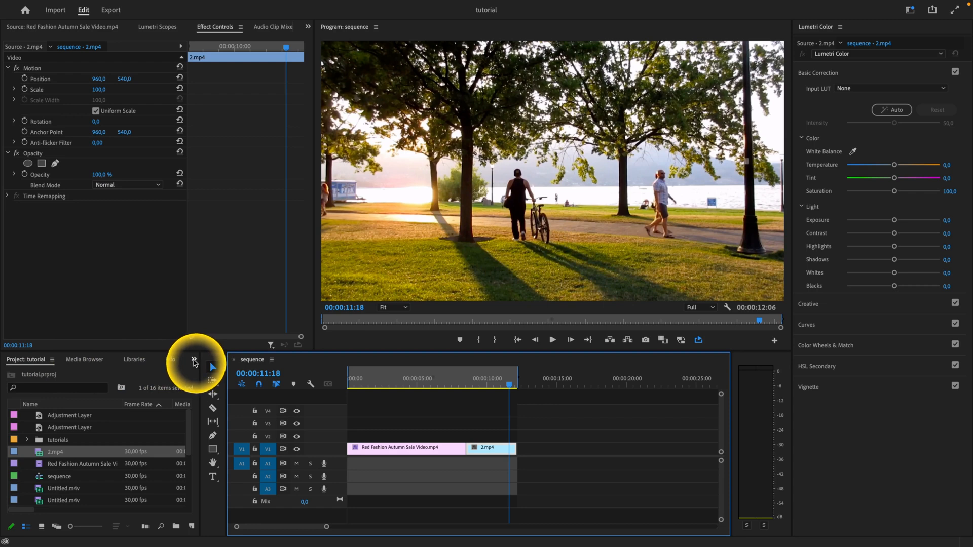
click(193, 360)
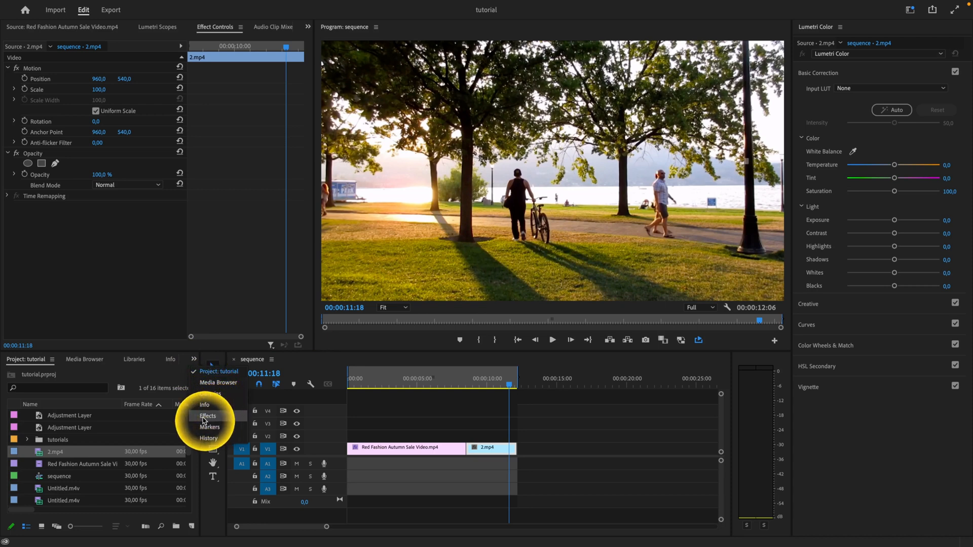
click(207, 415)
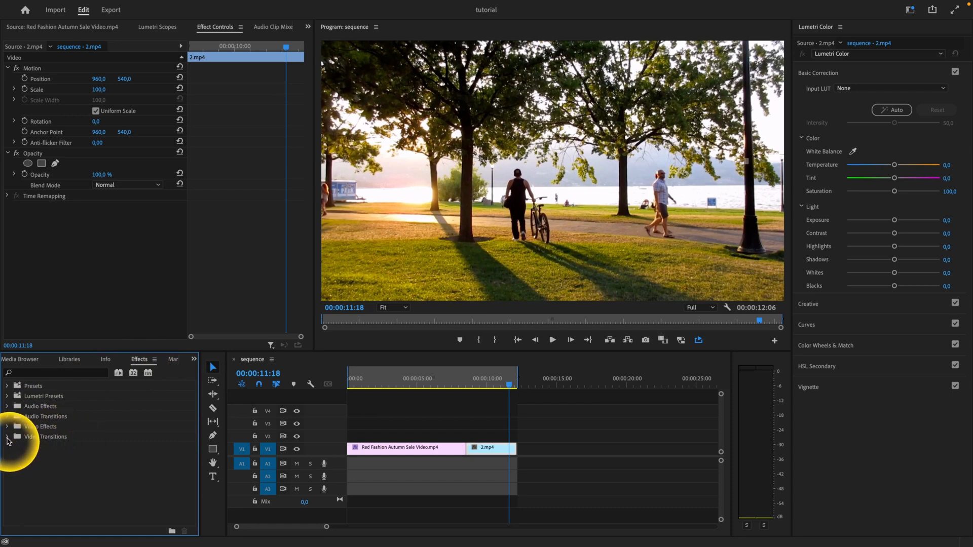
Step: Expand Video Transitions and its Dissolve group to list Cross Dissolve, Dip to Black and others
click(7, 436)
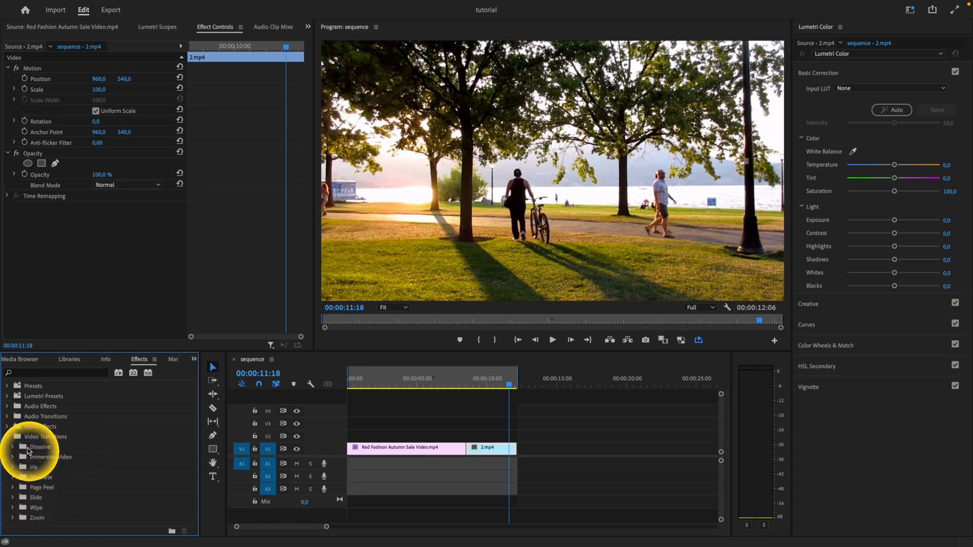
click(13, 447)
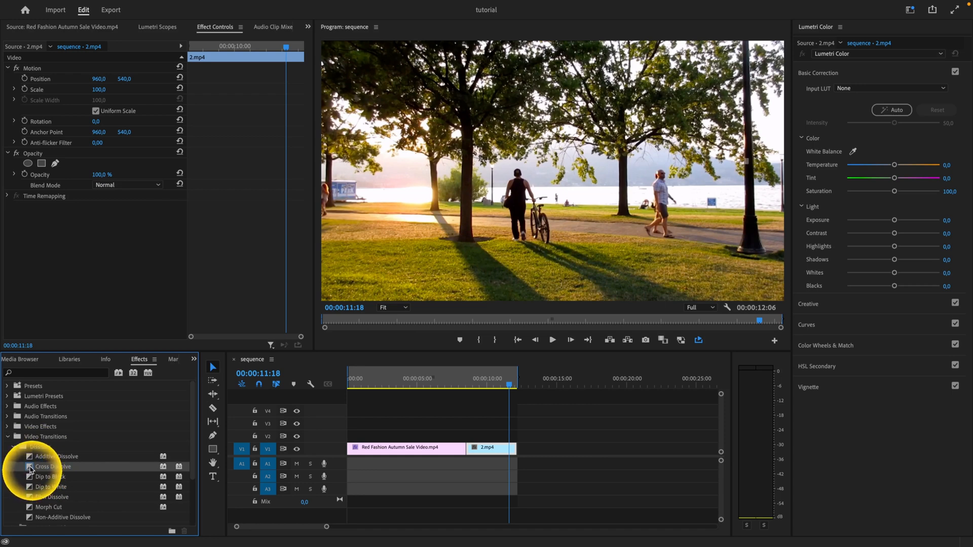
Step: Apply Cross Dissolve at the cut between the two clips and preview it by playing and scrubbing
drag(52, 466, 468, 447)
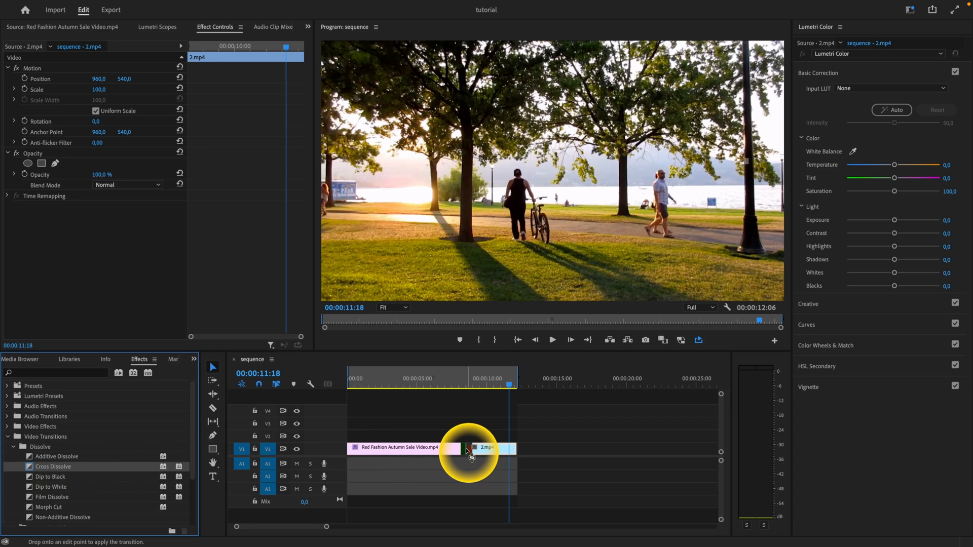
click(466, 453)
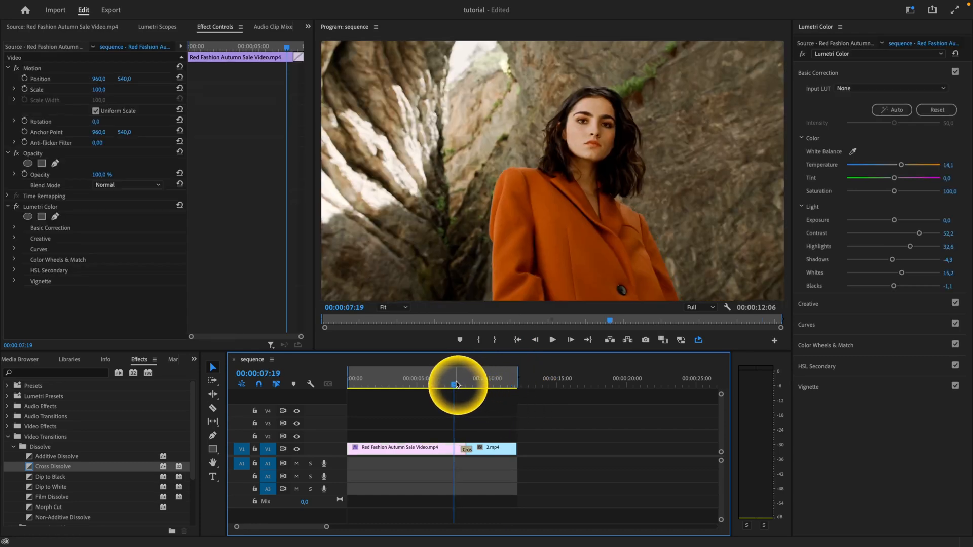
click(551, 339)
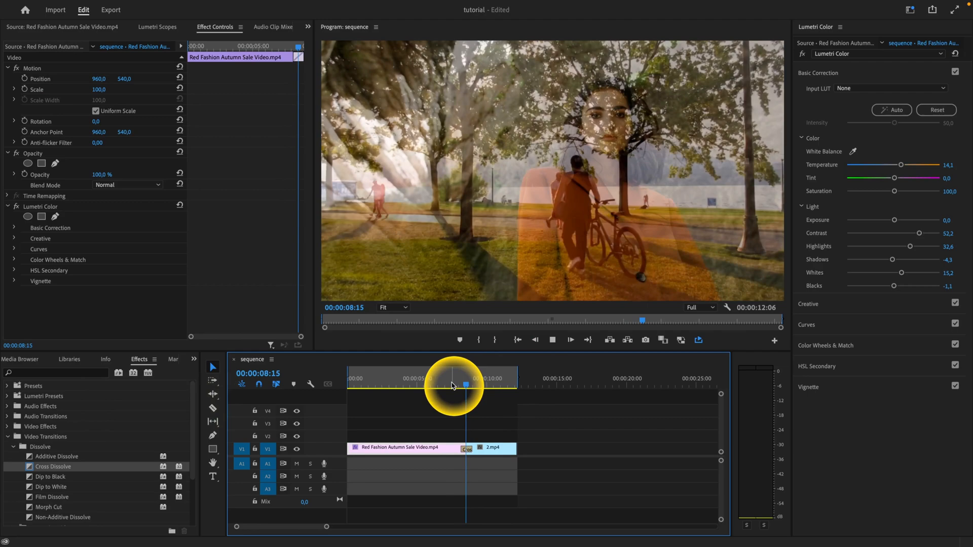
key(space)
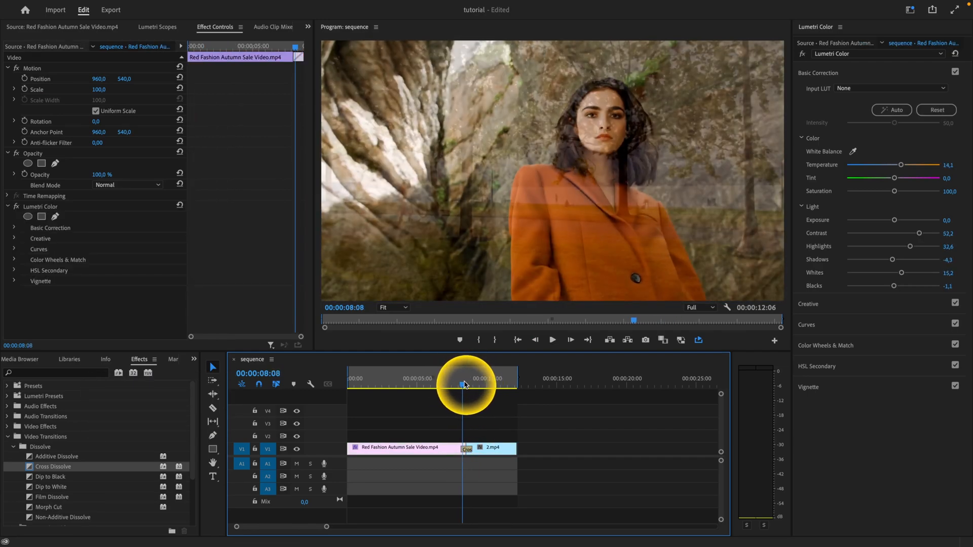
drag(464, 385, 466, 385)
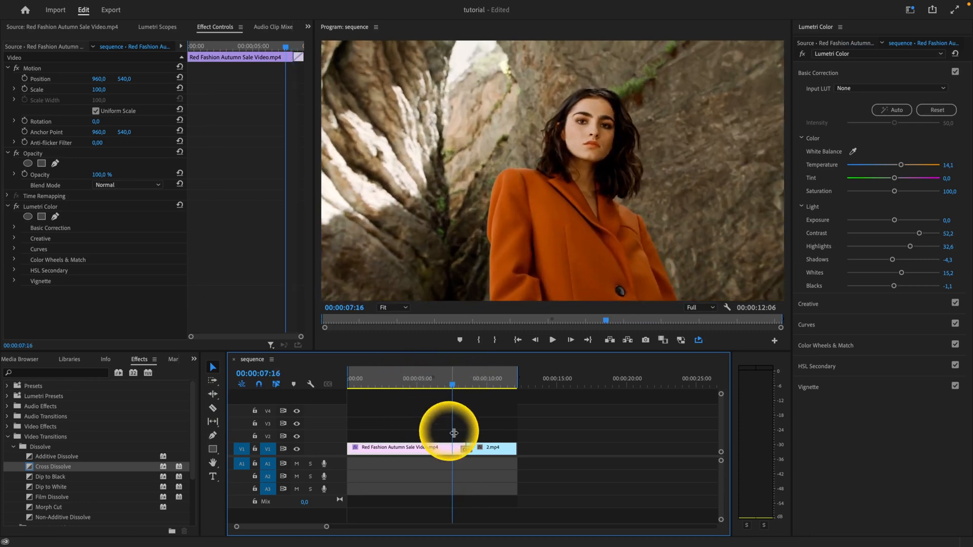
Step: Remove the Cross Dissolve, put Dip to Black at the cut and preview it on playback
click(465, 448)
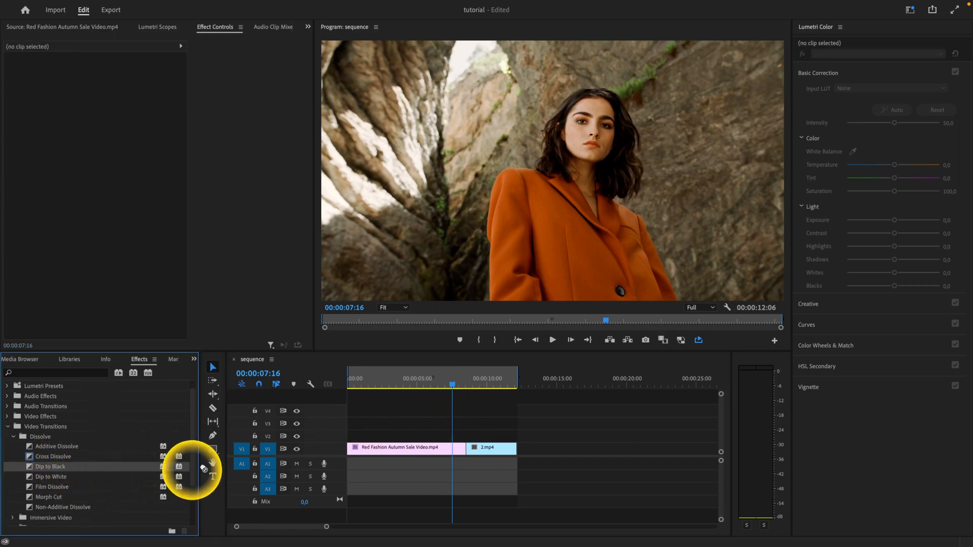
key(space)
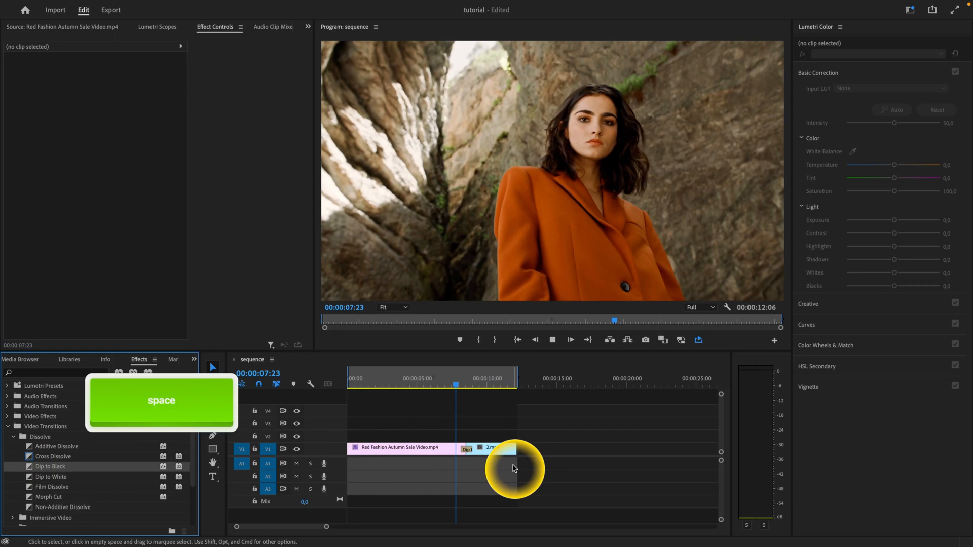
key(space)
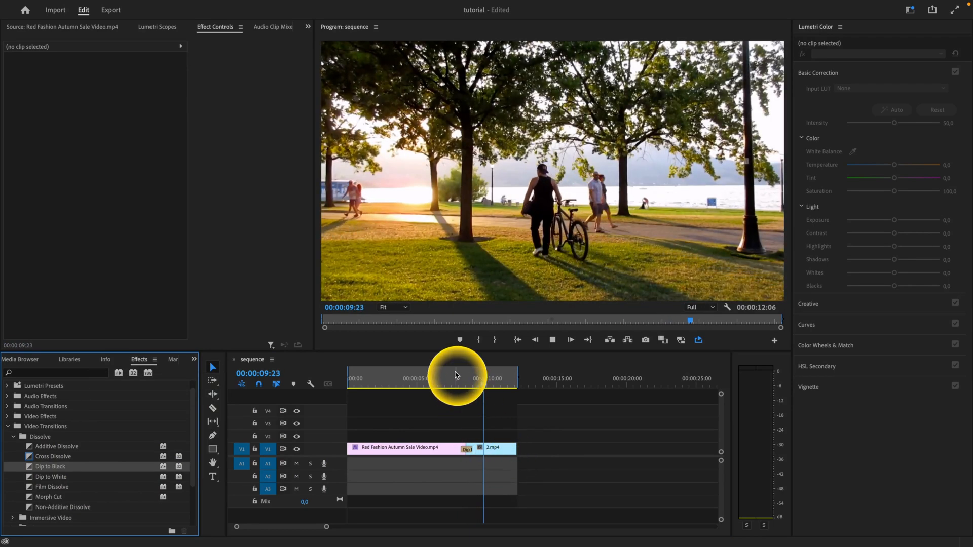
click(466, 449)
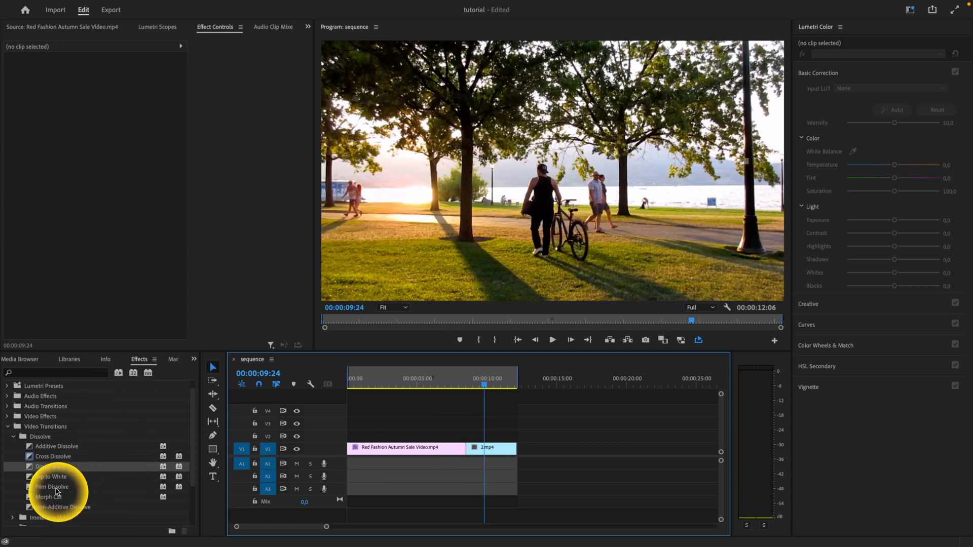
Step: Browse further down the Video Transitions list and expand another transition category
scroll(down, 3)
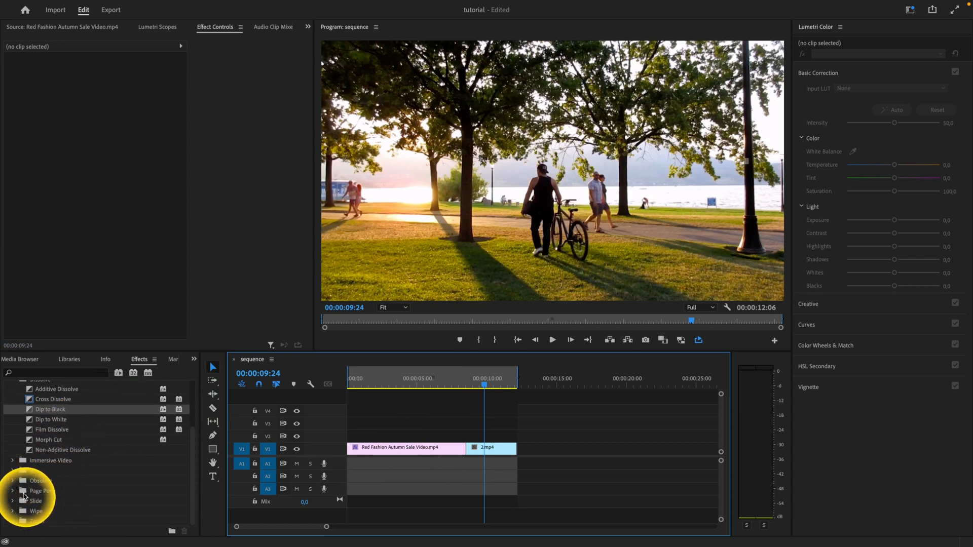
click(13, 500)
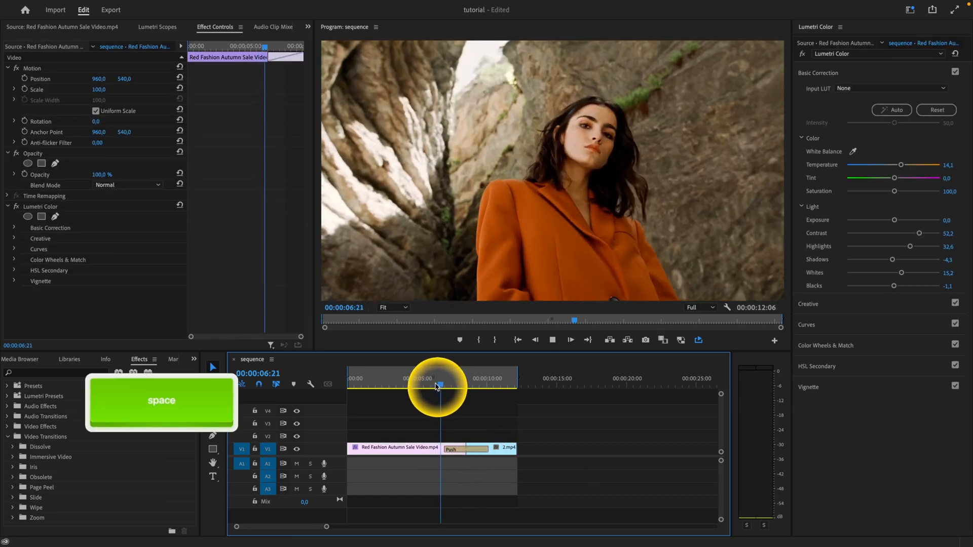
Step: Preview the lengthened Push transition sliding between the two shots on playback
key(space)
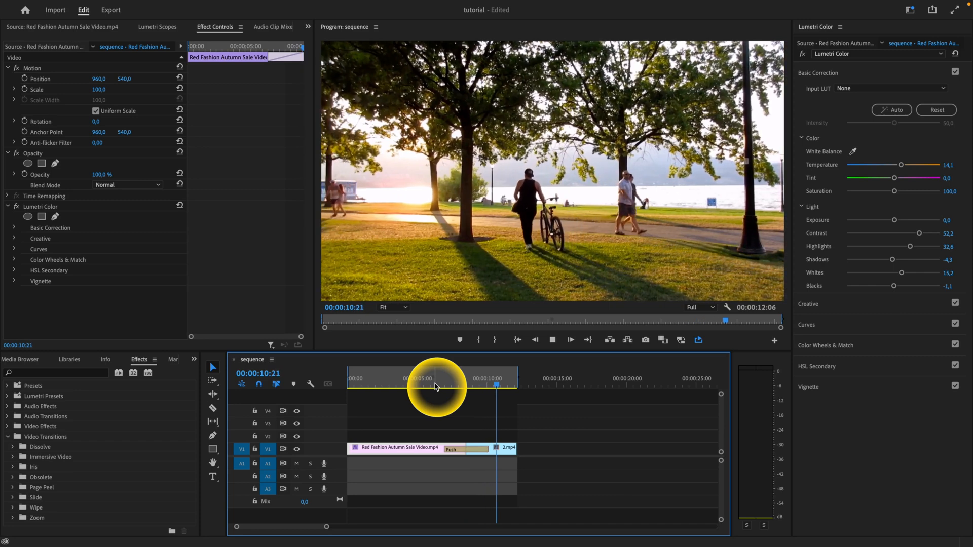
Step: Park the playhead before the cut and slip the Push transition earlier so it sits mostly before the edit point
drag(435, 385, 453, 385)
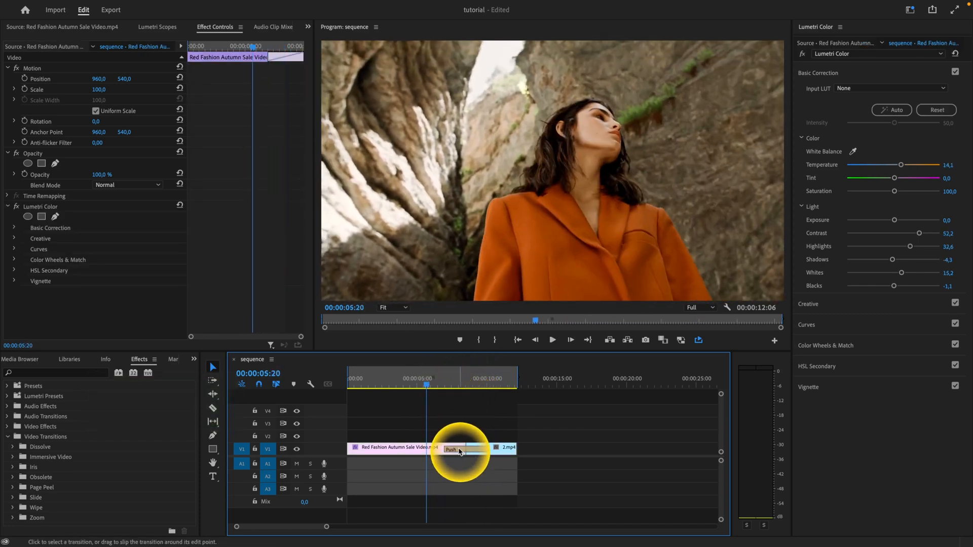
click(457, 447)
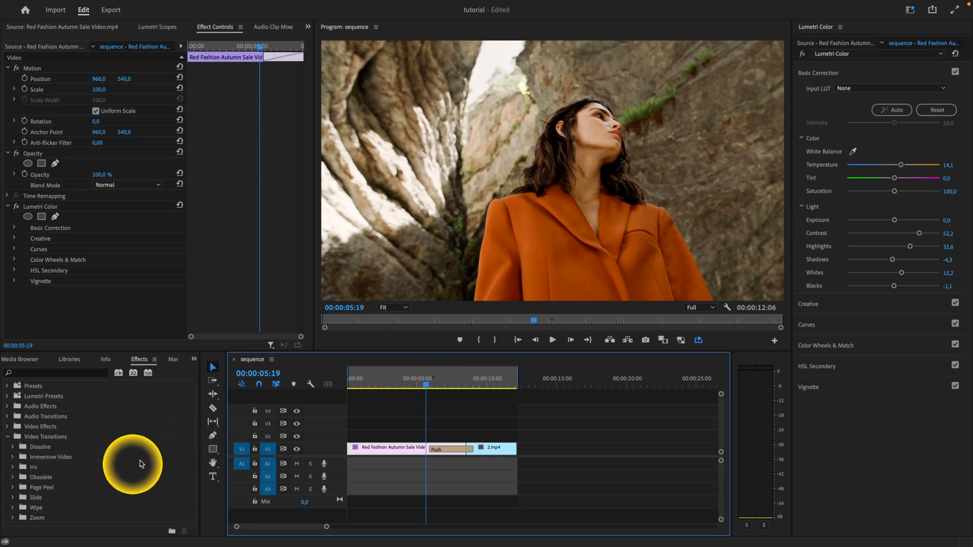
click(452, 448)
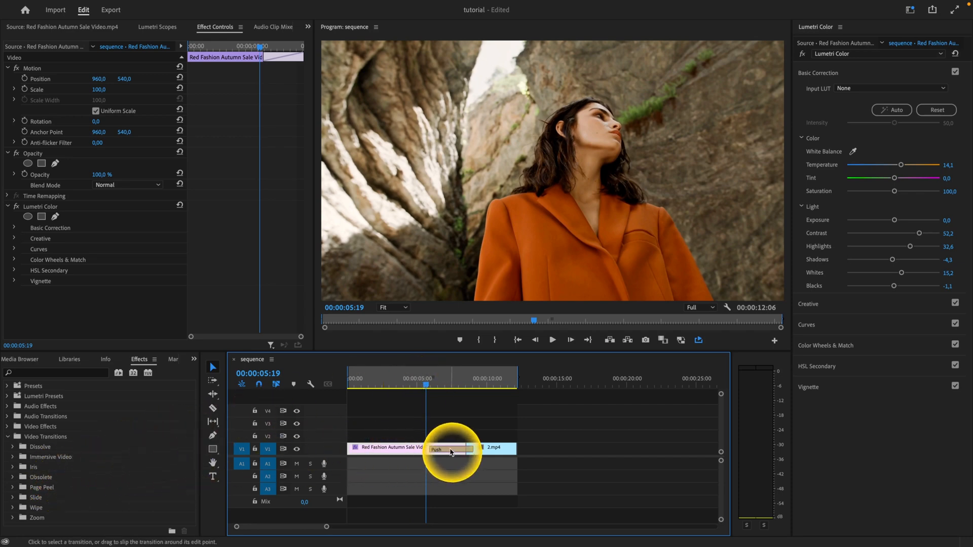